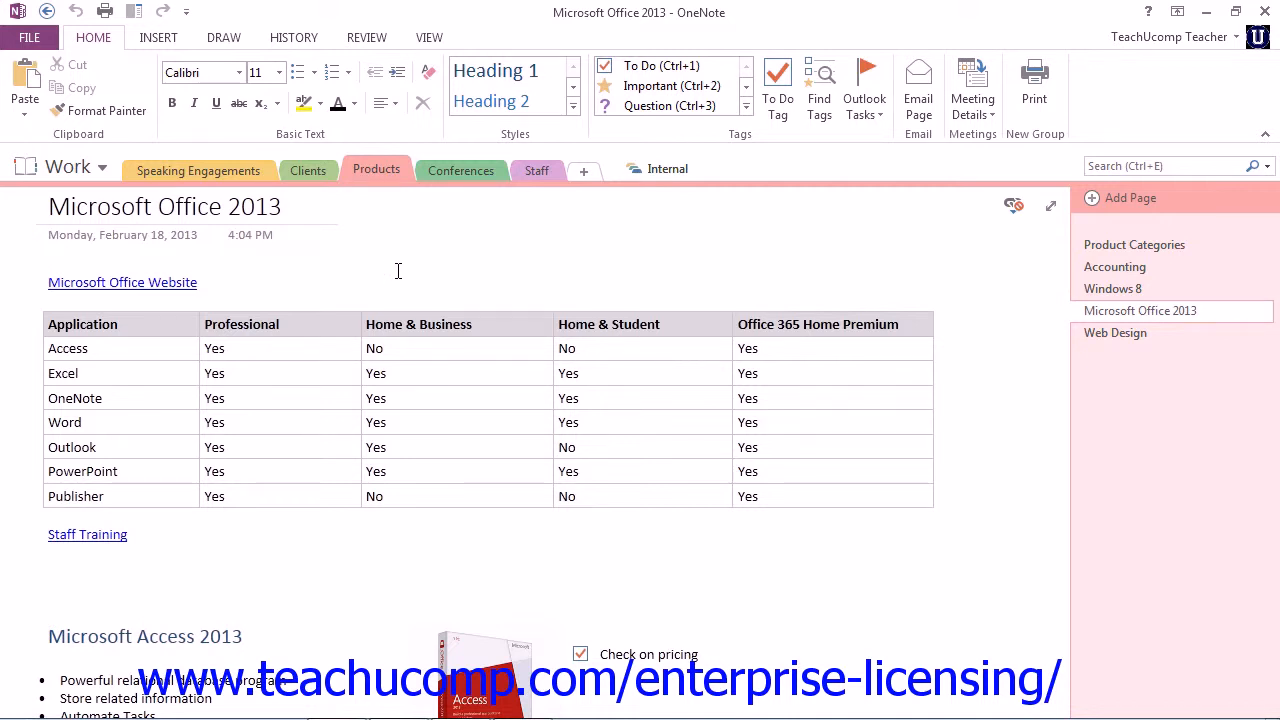
Step: Show the Backstage Info page for the Work notebook
click(384, 270)
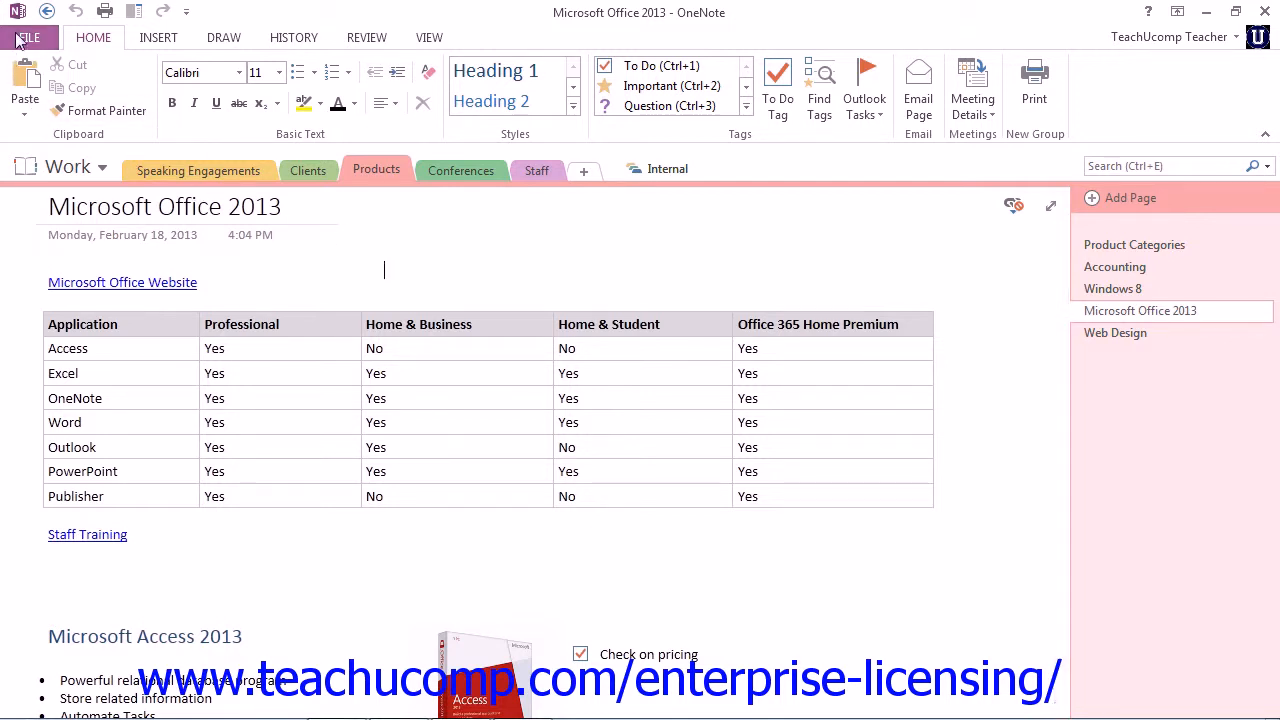
click(28, 36)
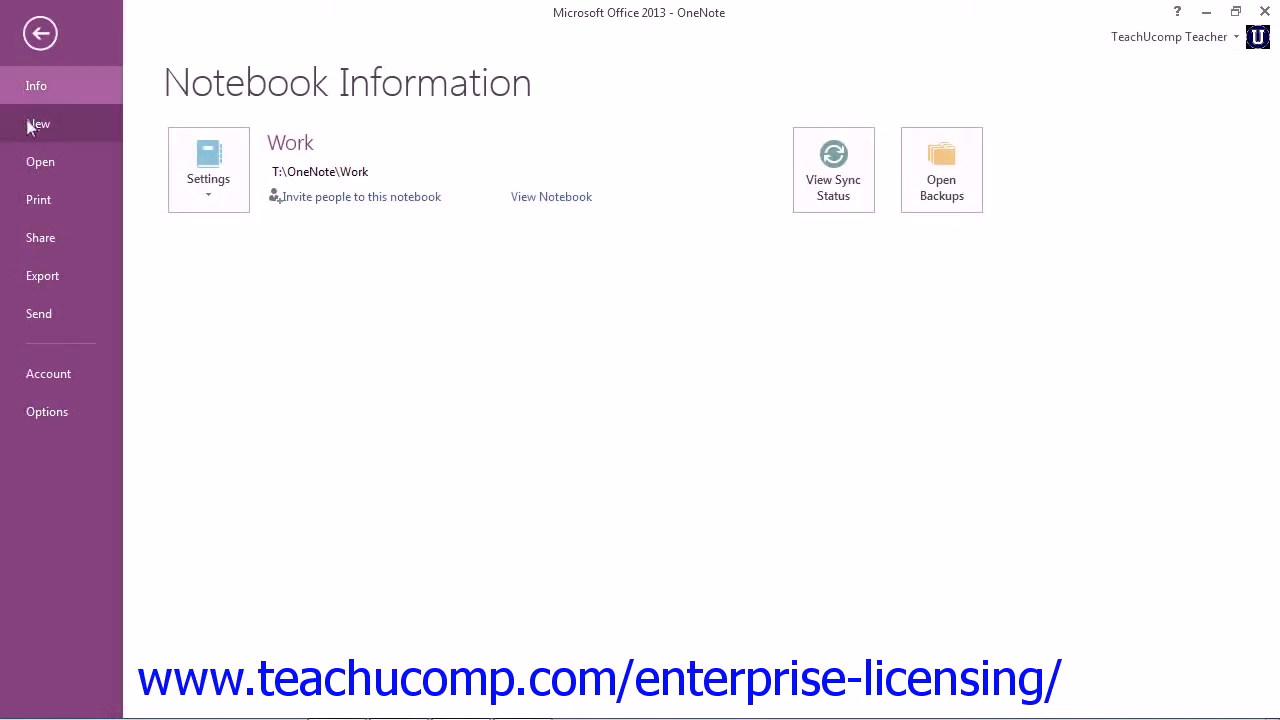
Step: Begin a new notebook on the Computer location and choose to create it in a different folder
click(38, 124)
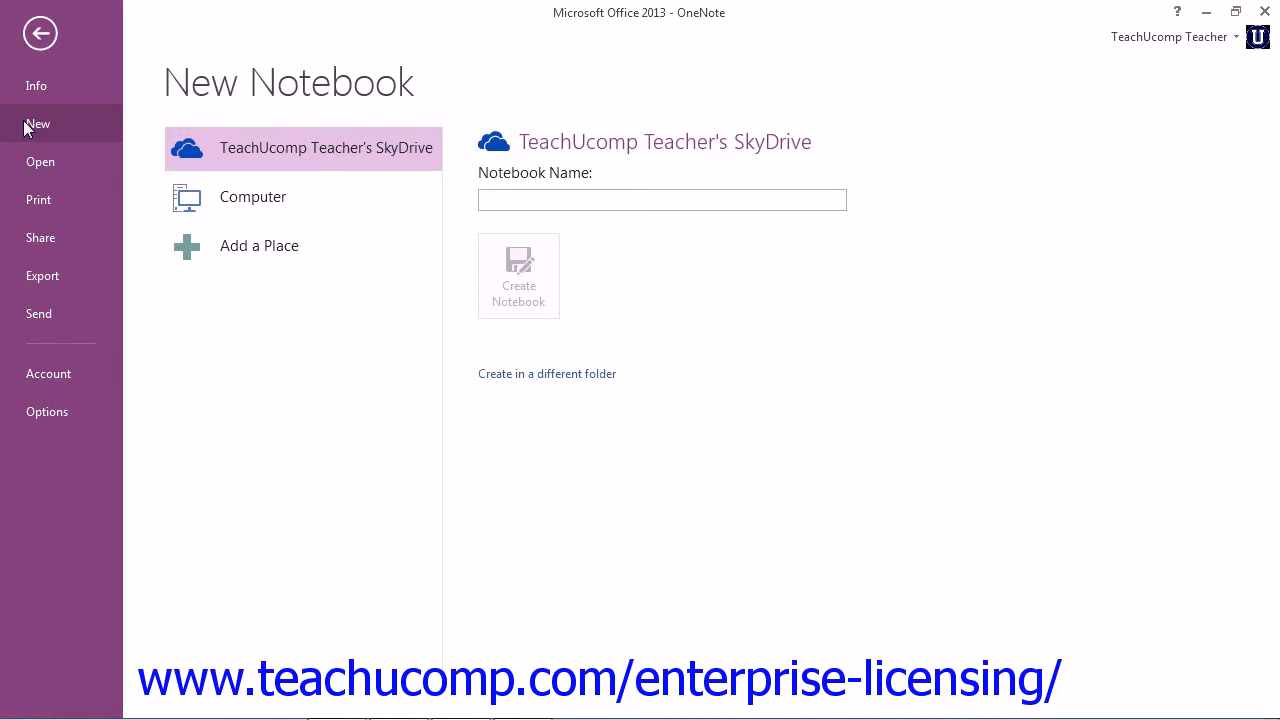
click(252, 196)
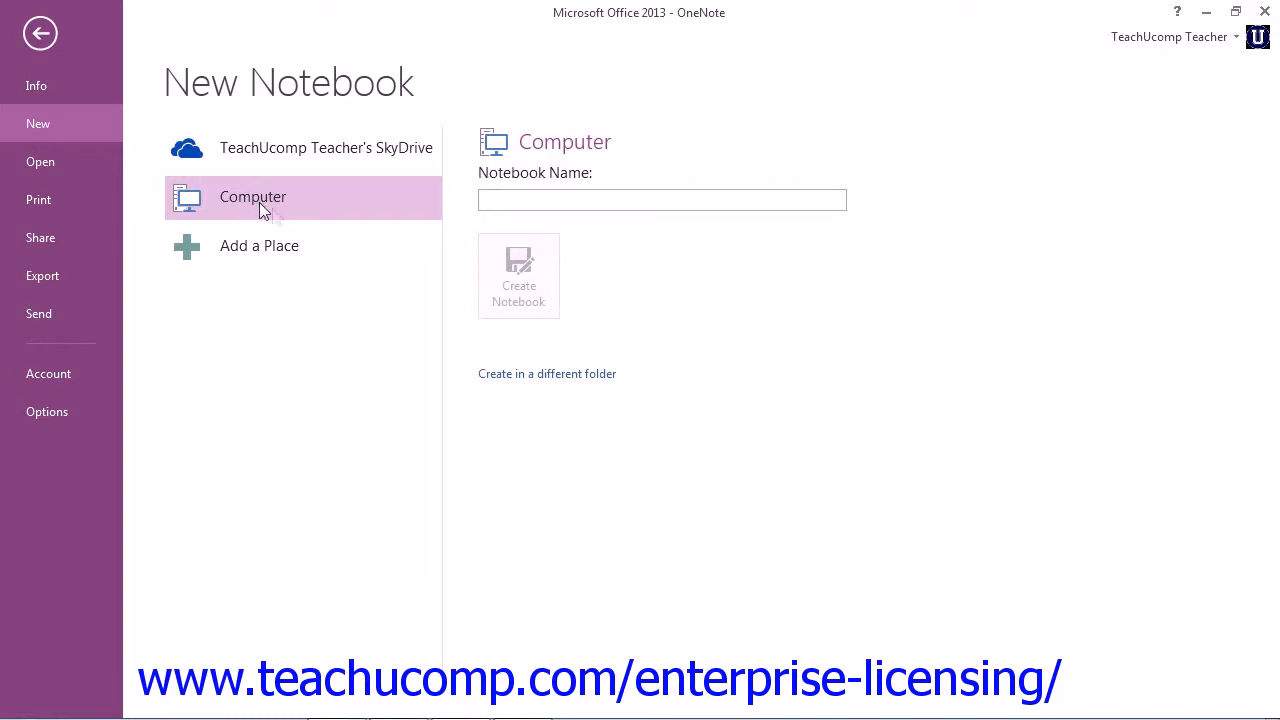
click(548, 374)
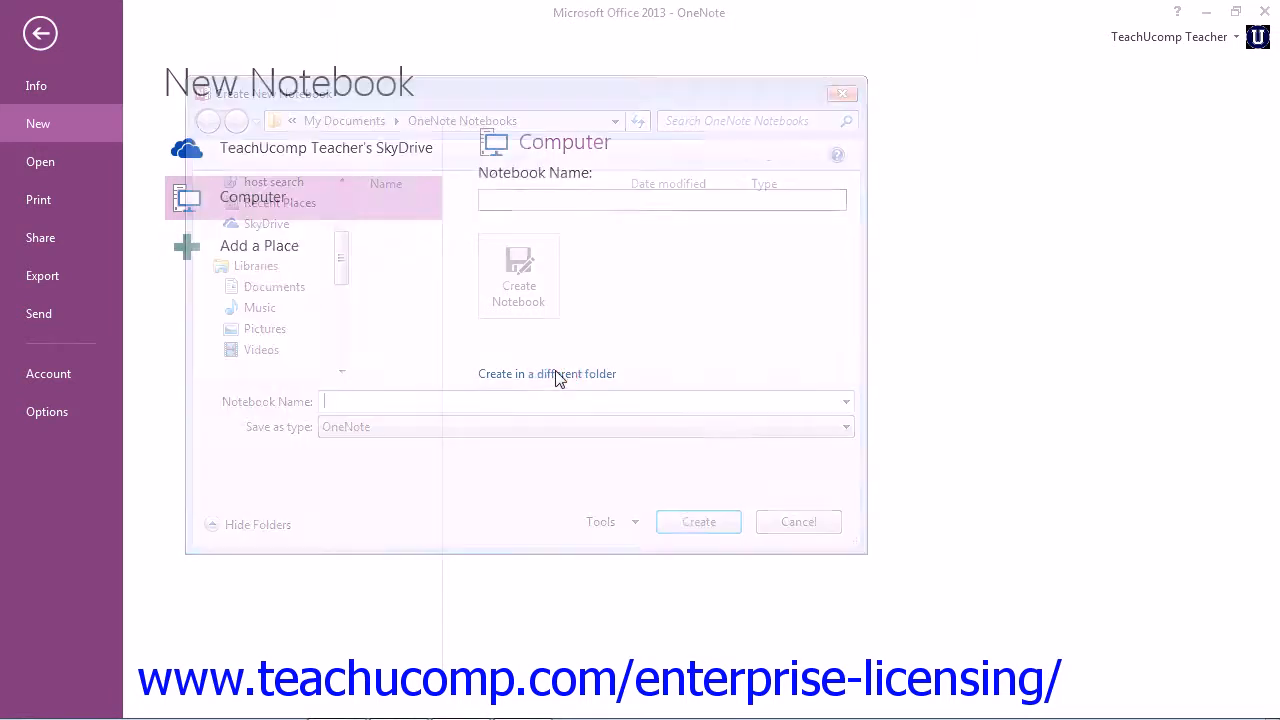
Step: Create a notebook named 'Sample' in the T:\OneNote network folder
click(548, 374)
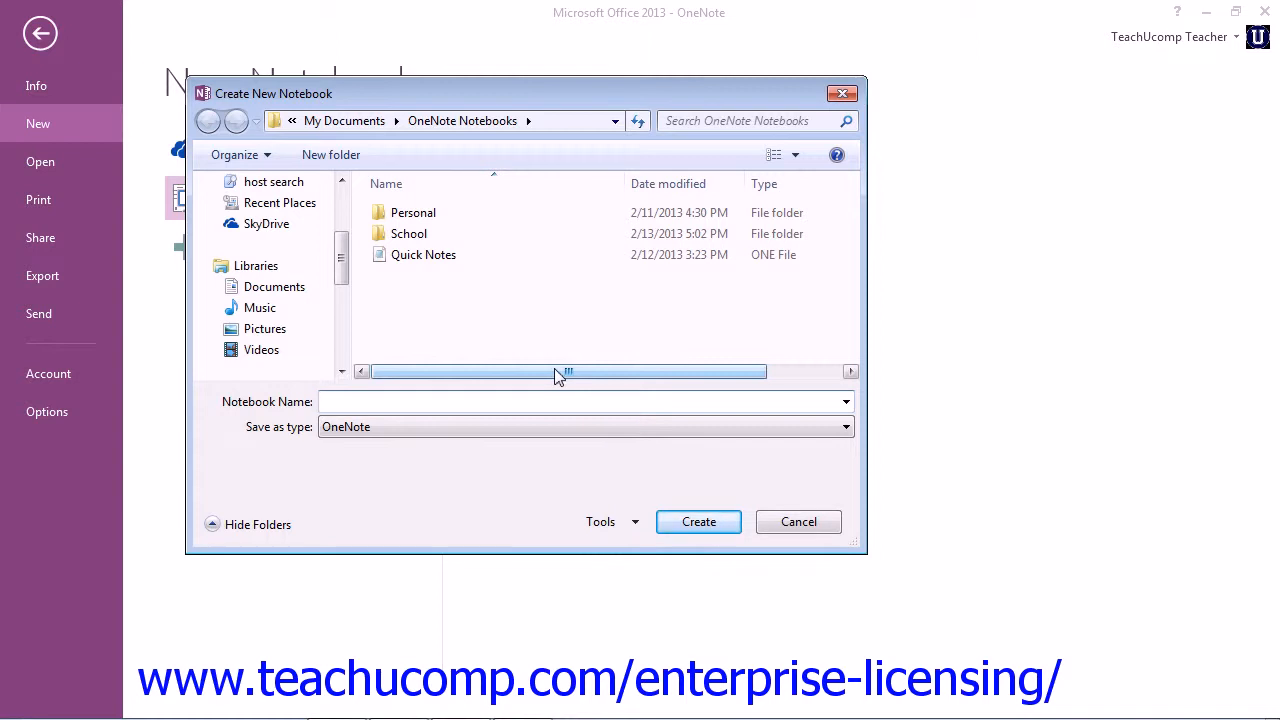
scroll(down, 3)
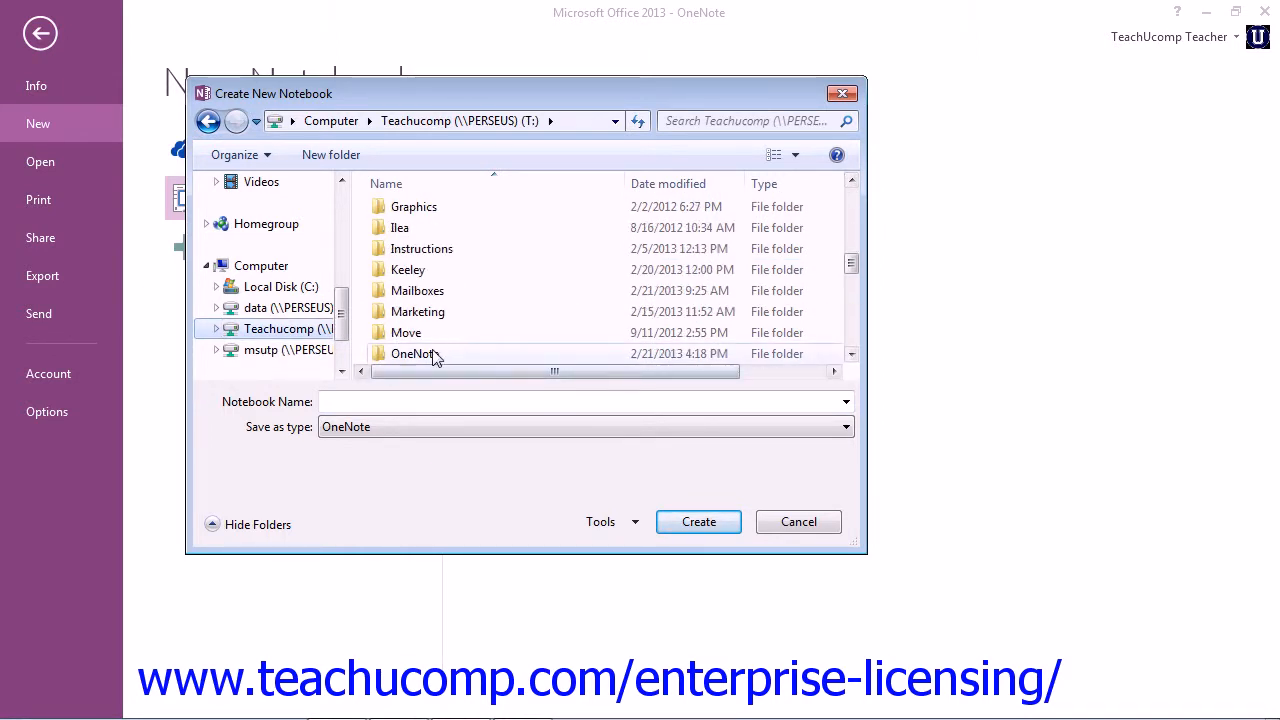
double_click(412, 352)
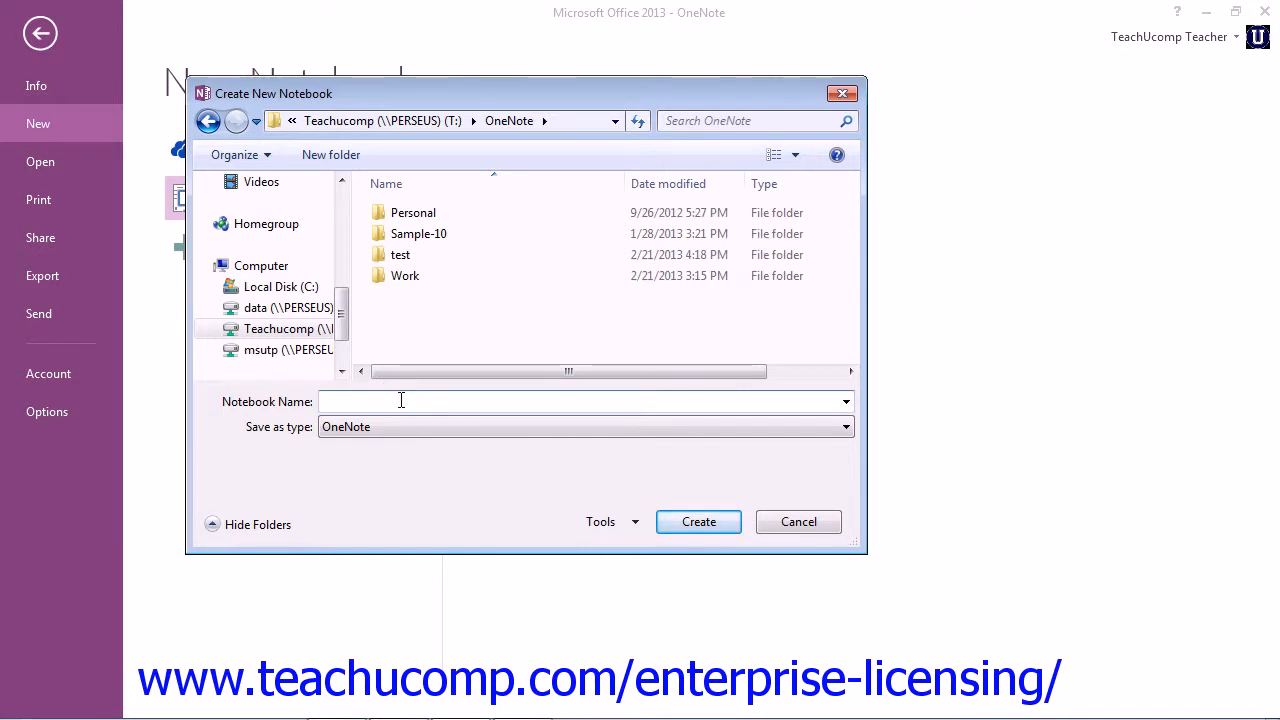
text(Sample)
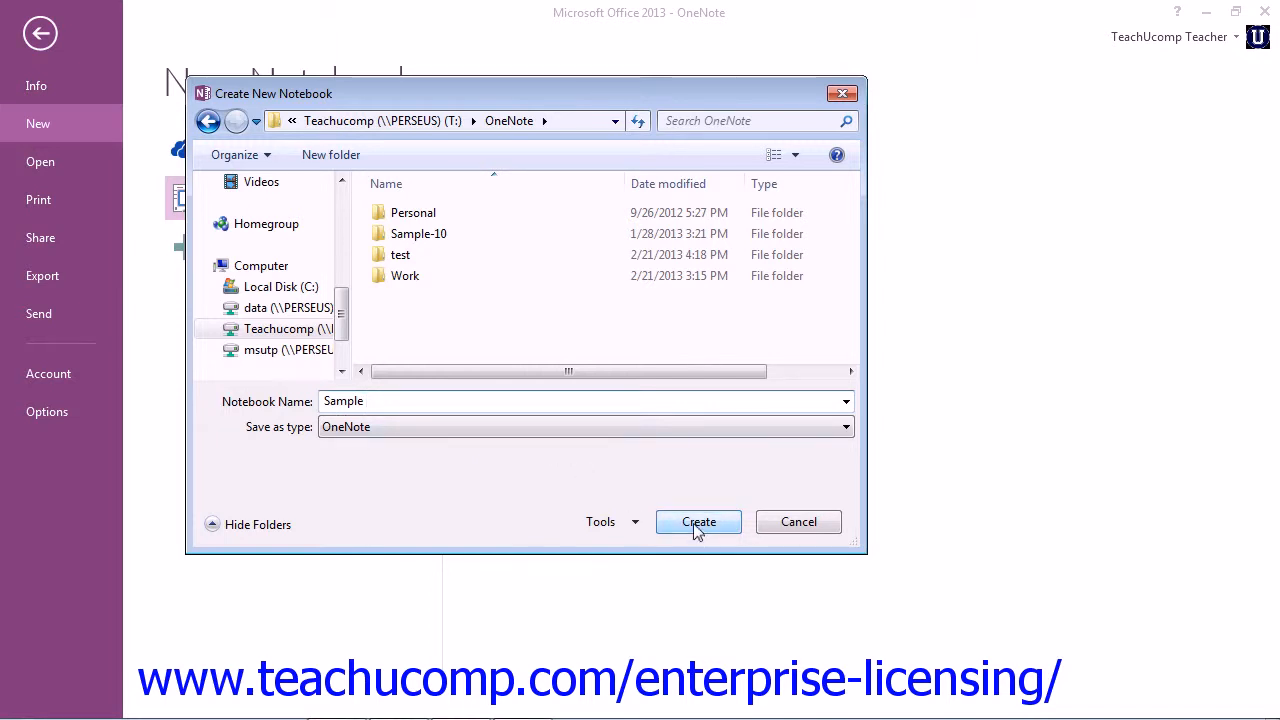
click(700, 520)
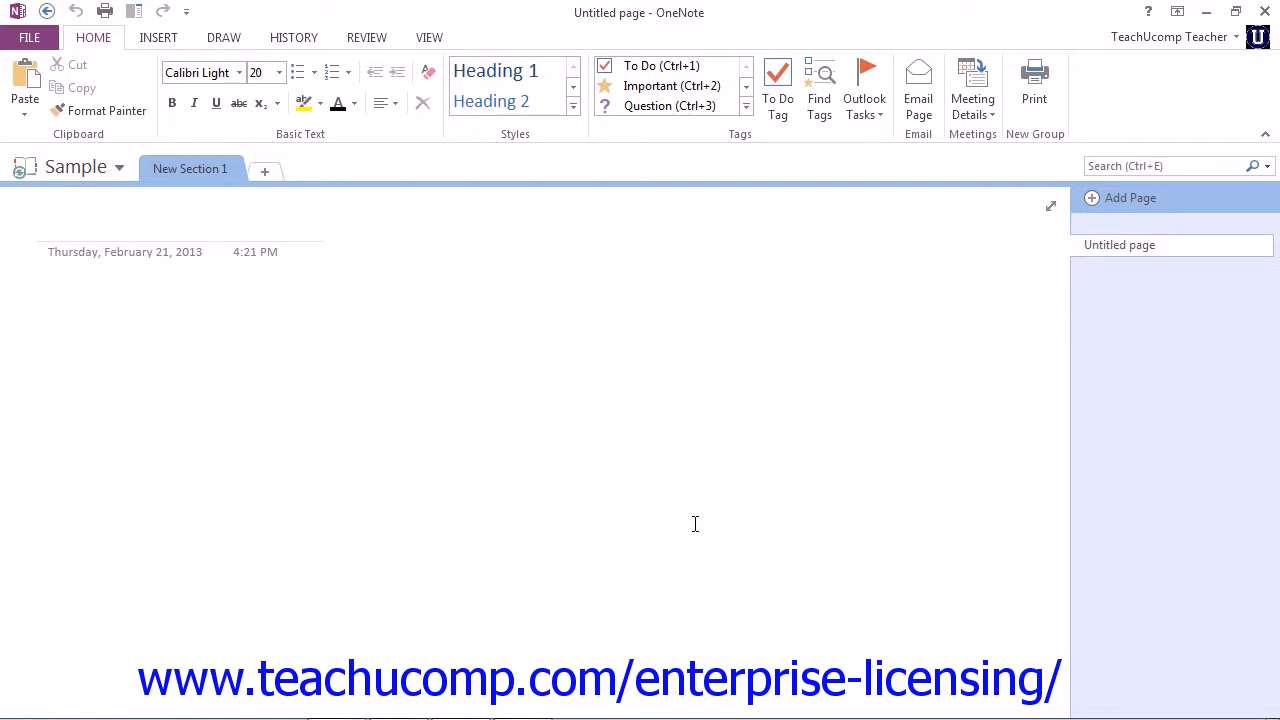
mouse_move(690, 522)
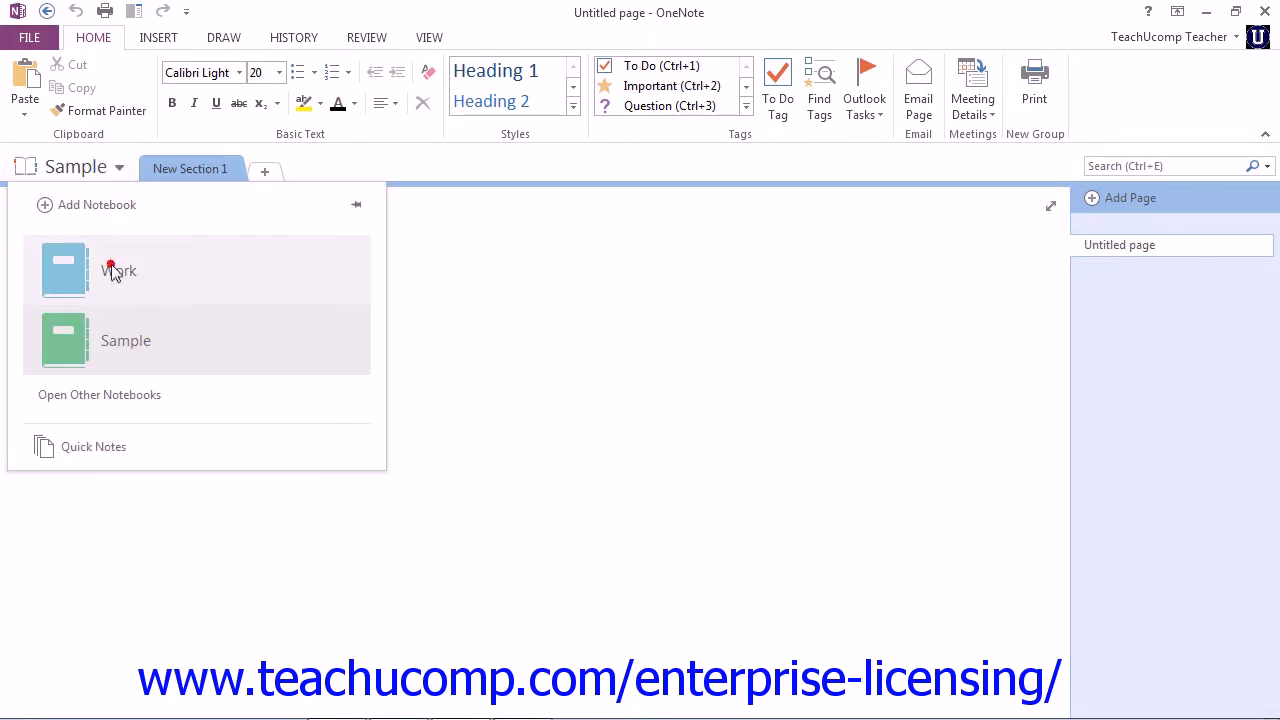
Step: Switch from the Sample notebook back to the Work notebook
click(120, 270)
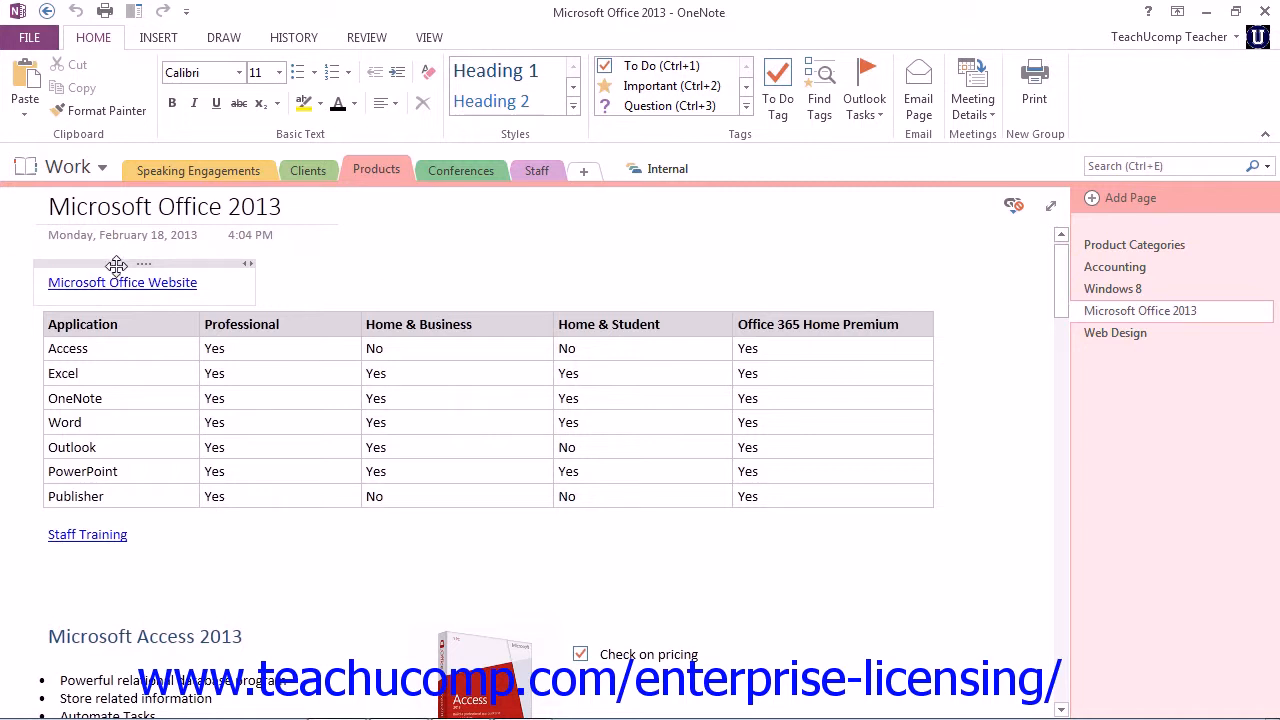
Step: Show the Share Notebook screen for the Work notebook at T:\OneNote\Work
click(28, 36)
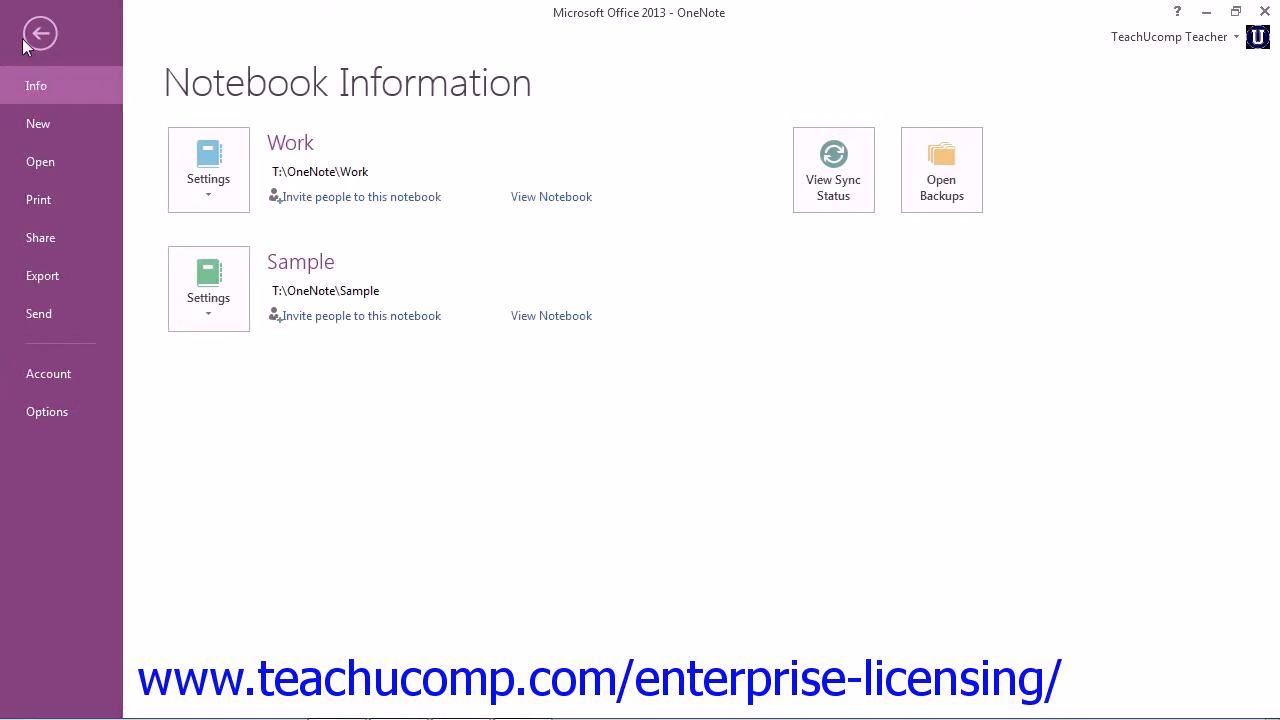
click(40, 236)
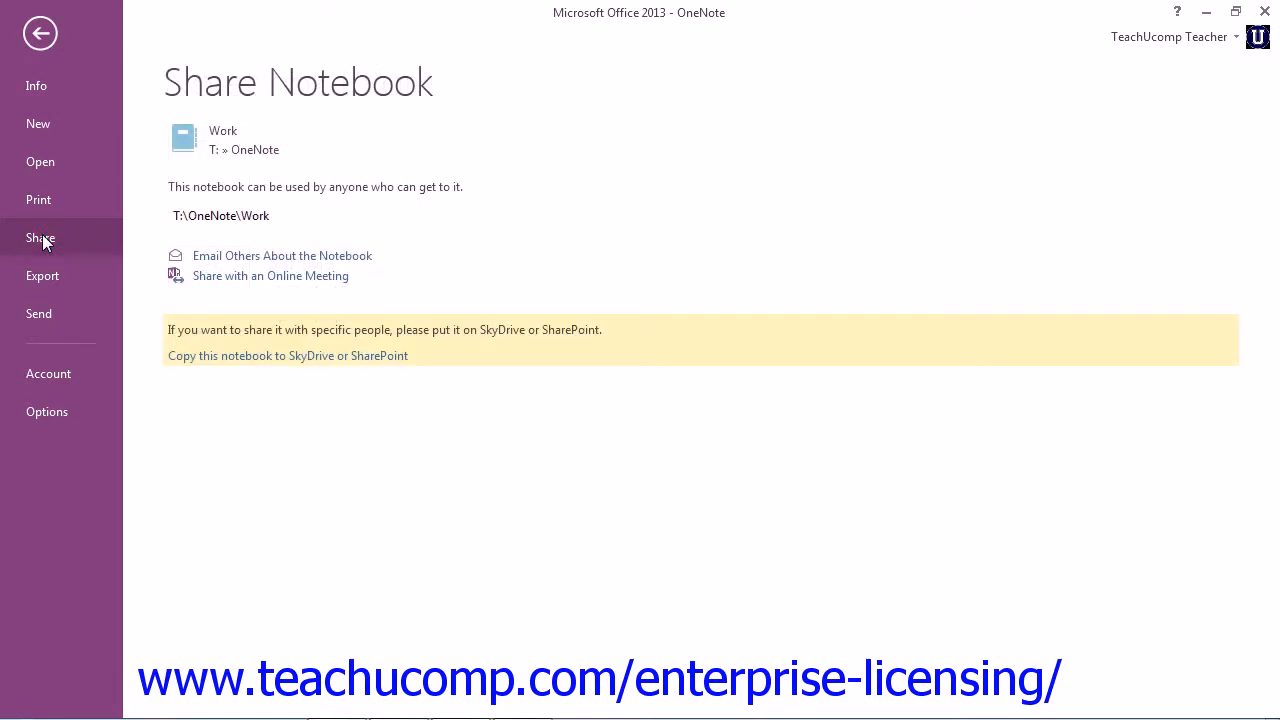
mouse_move(56, 244)
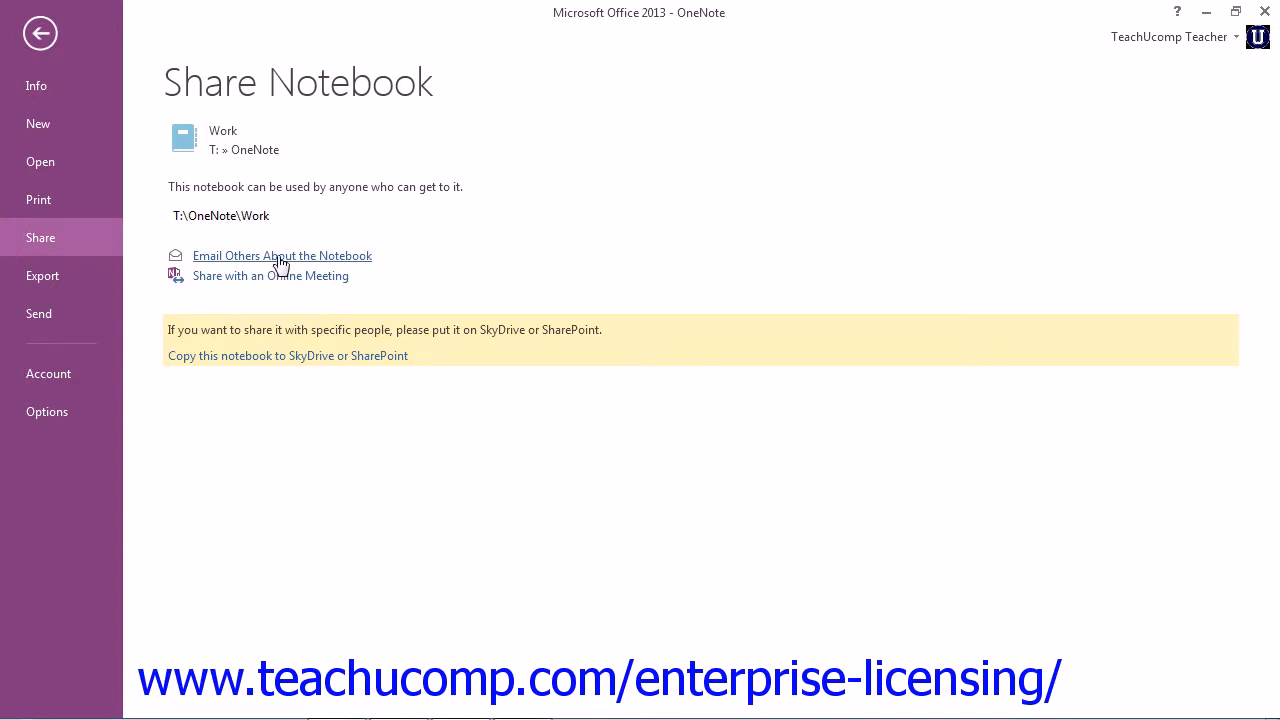
Step: Start an Outlook email linking others to the Work notebook
click(40, 32)
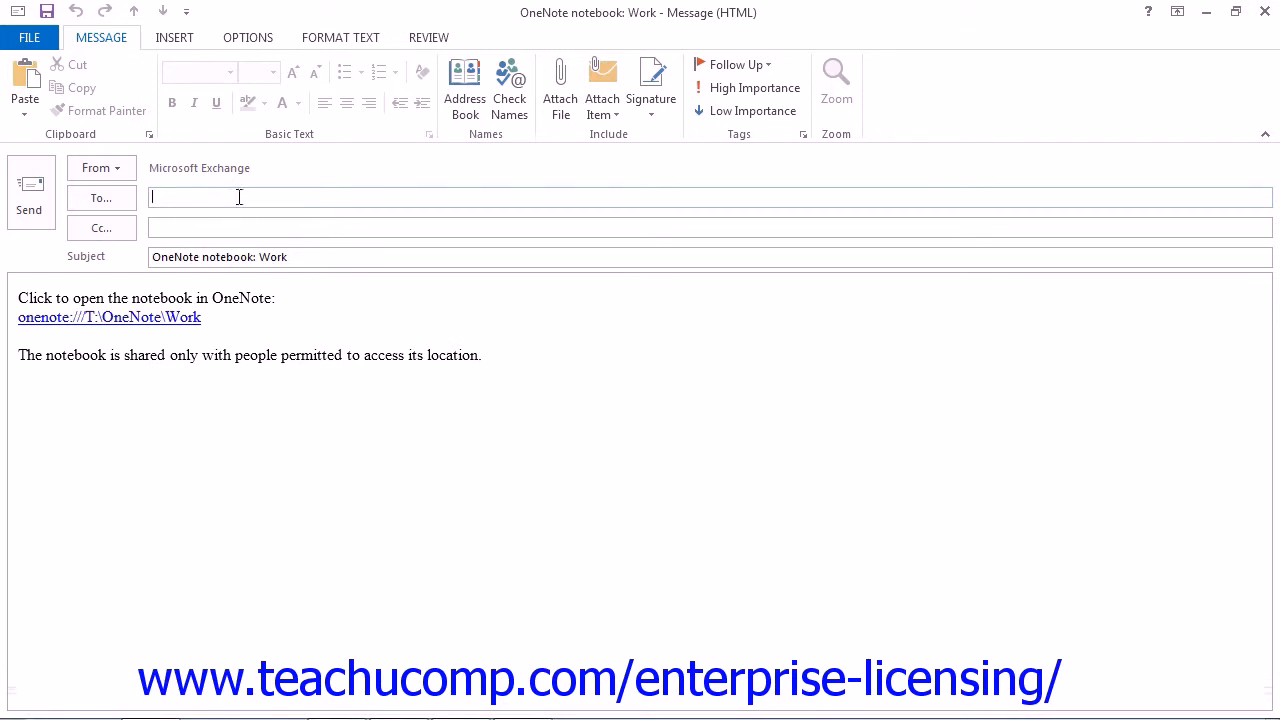
mouse_move(1270, 68)
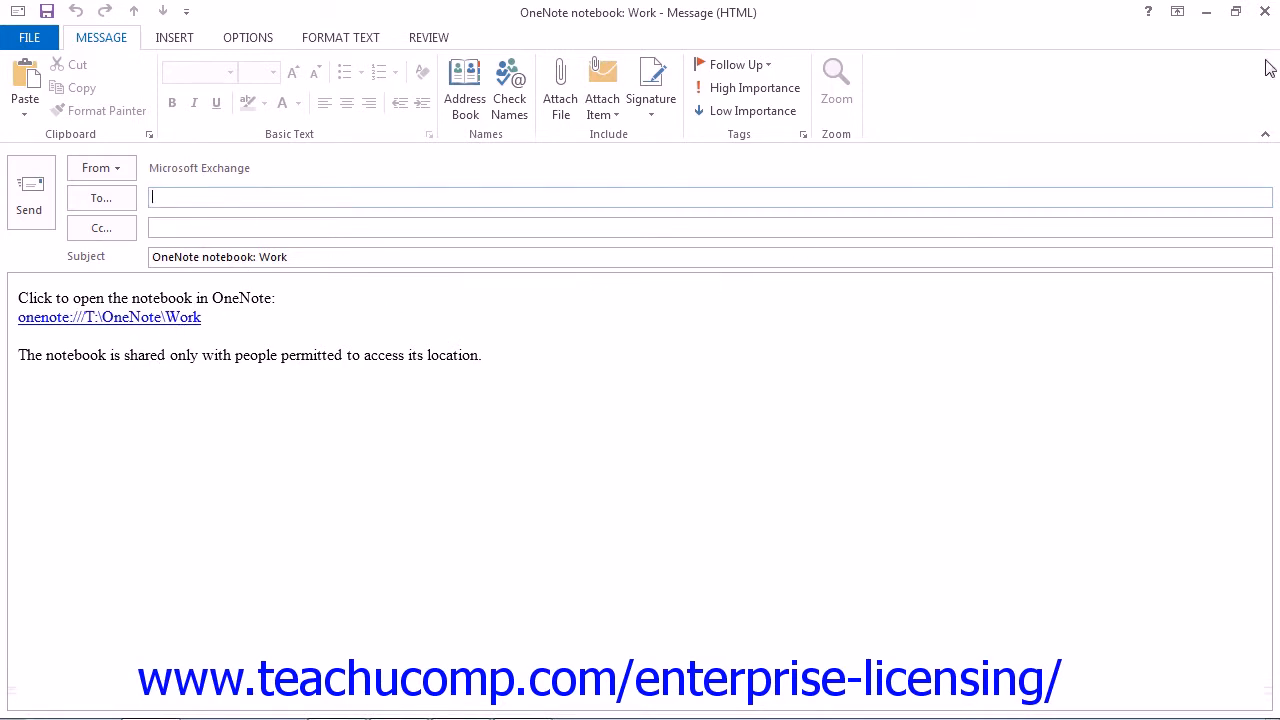
Step: Discard the 'OneNote notebook: Work' email draft without saving and return to the Work notebook
click(1264, 12)
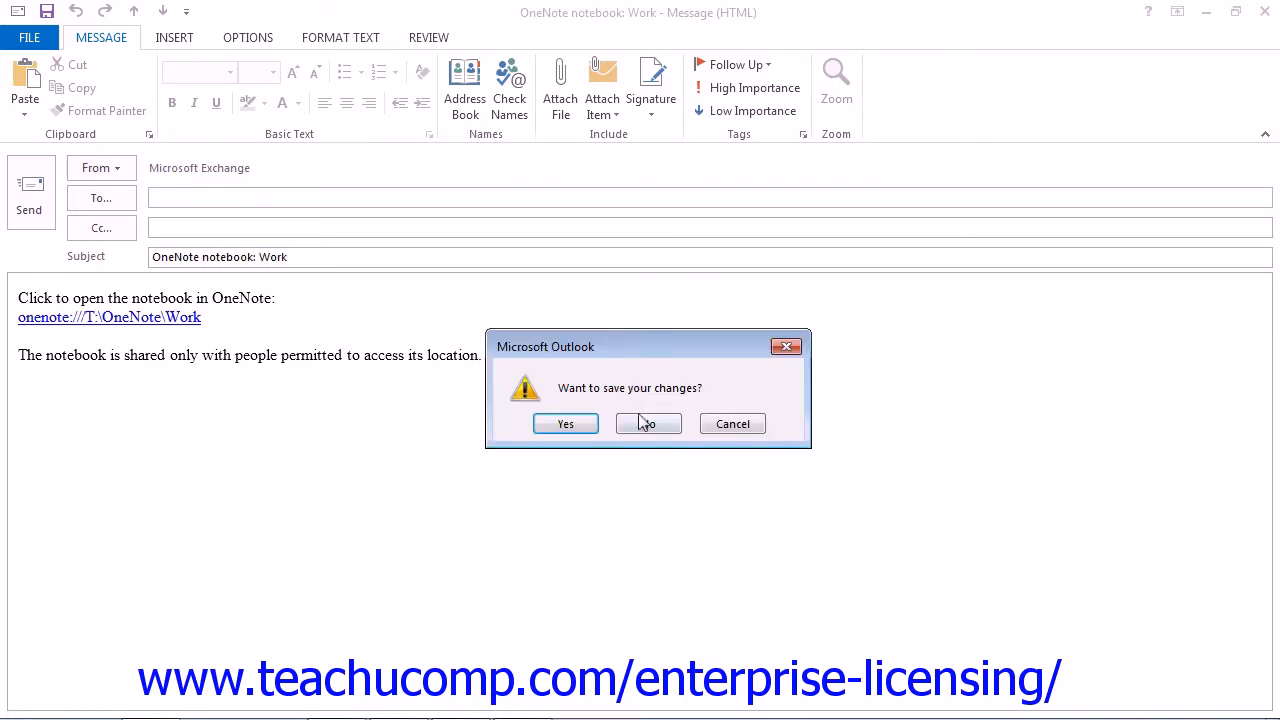
click(648, 424)
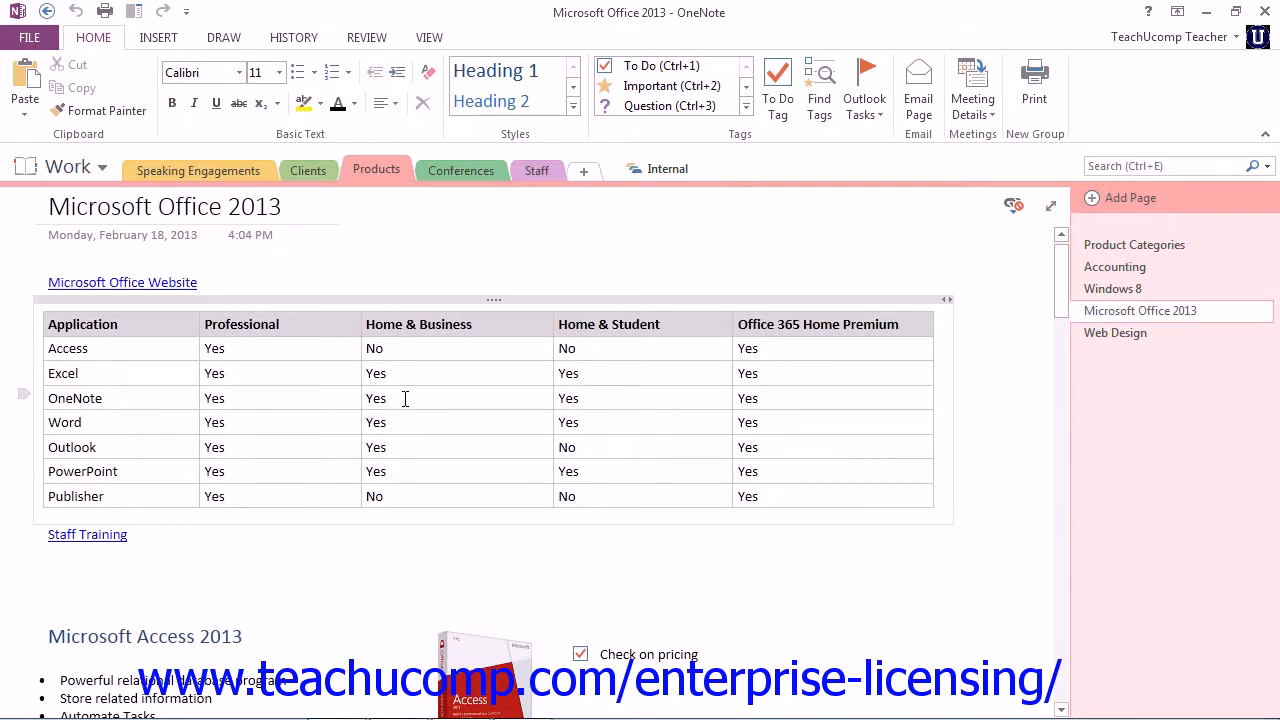
click(384, 270)
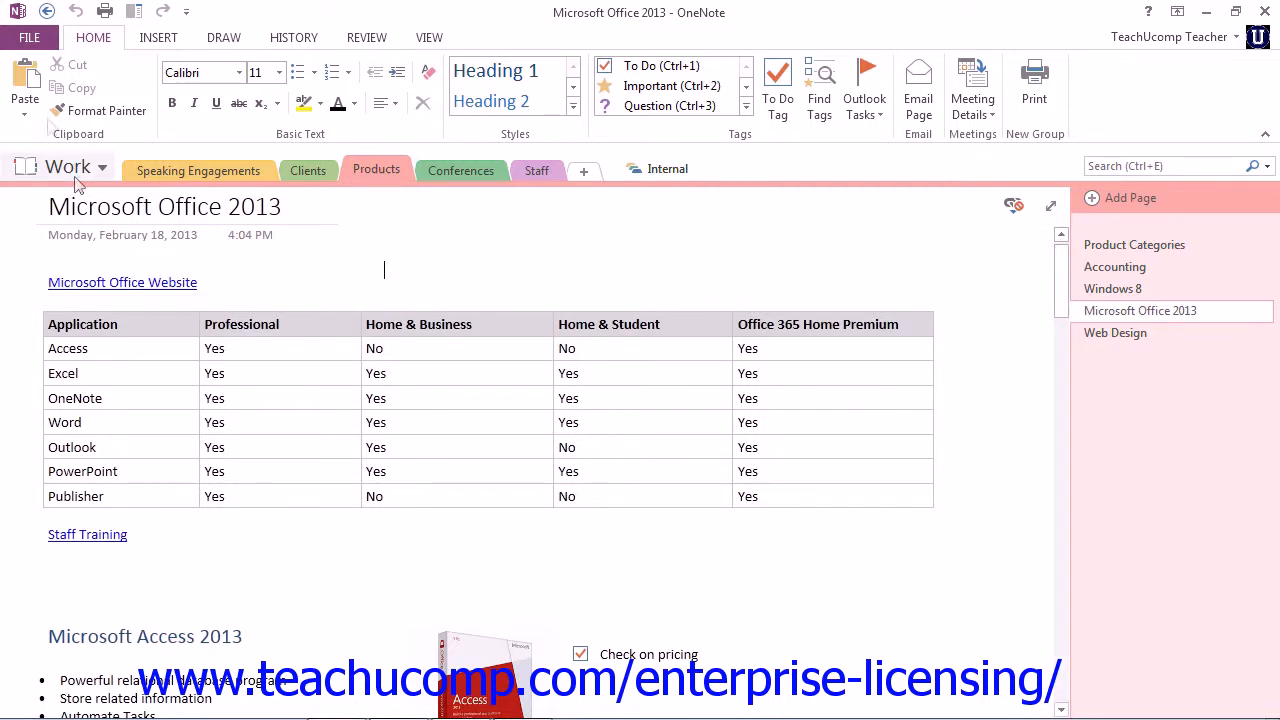
Step: Return to the Work notebook's Share Notebook screen with its email and meeting options
click(28, 36)
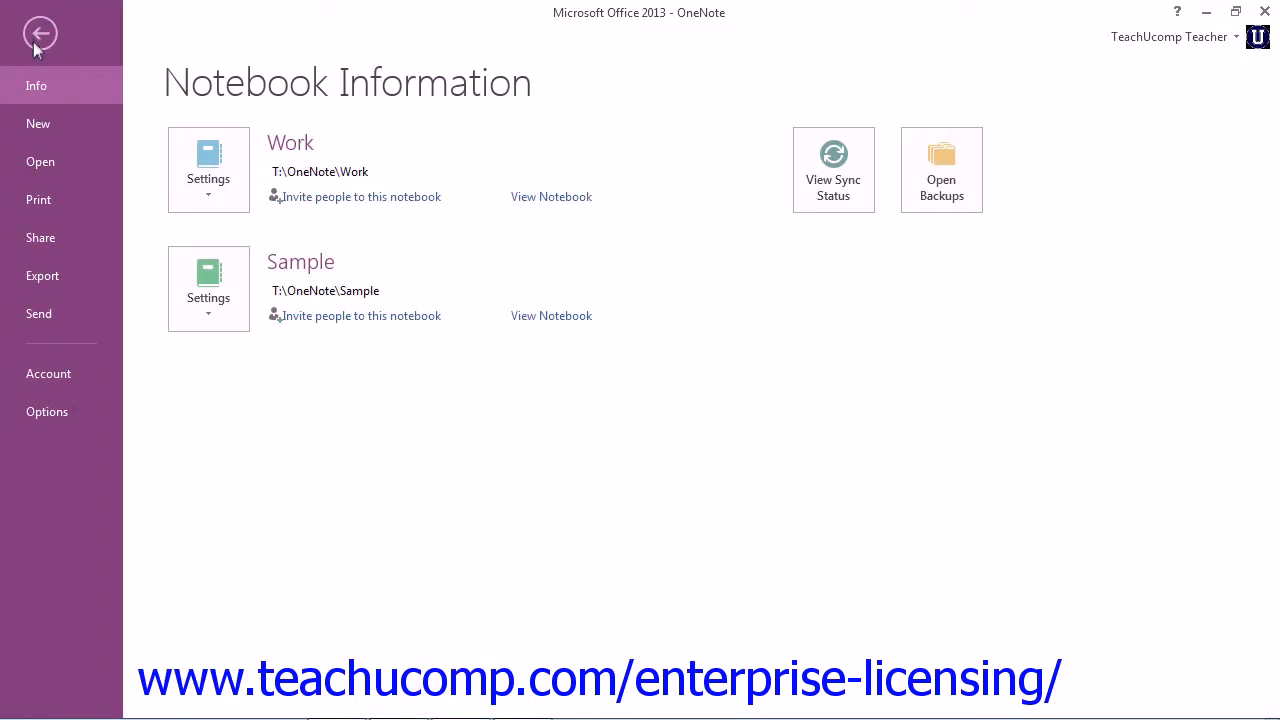
mouse_move(40, 236)
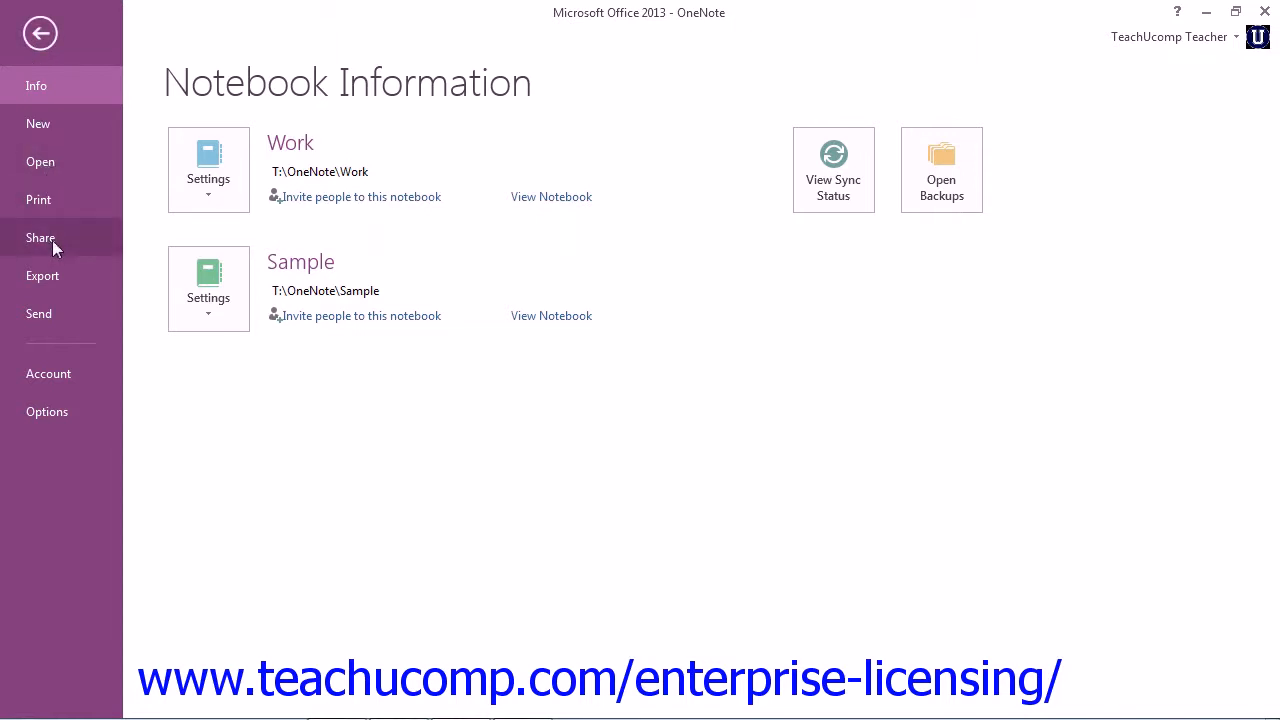
click(40, 236)
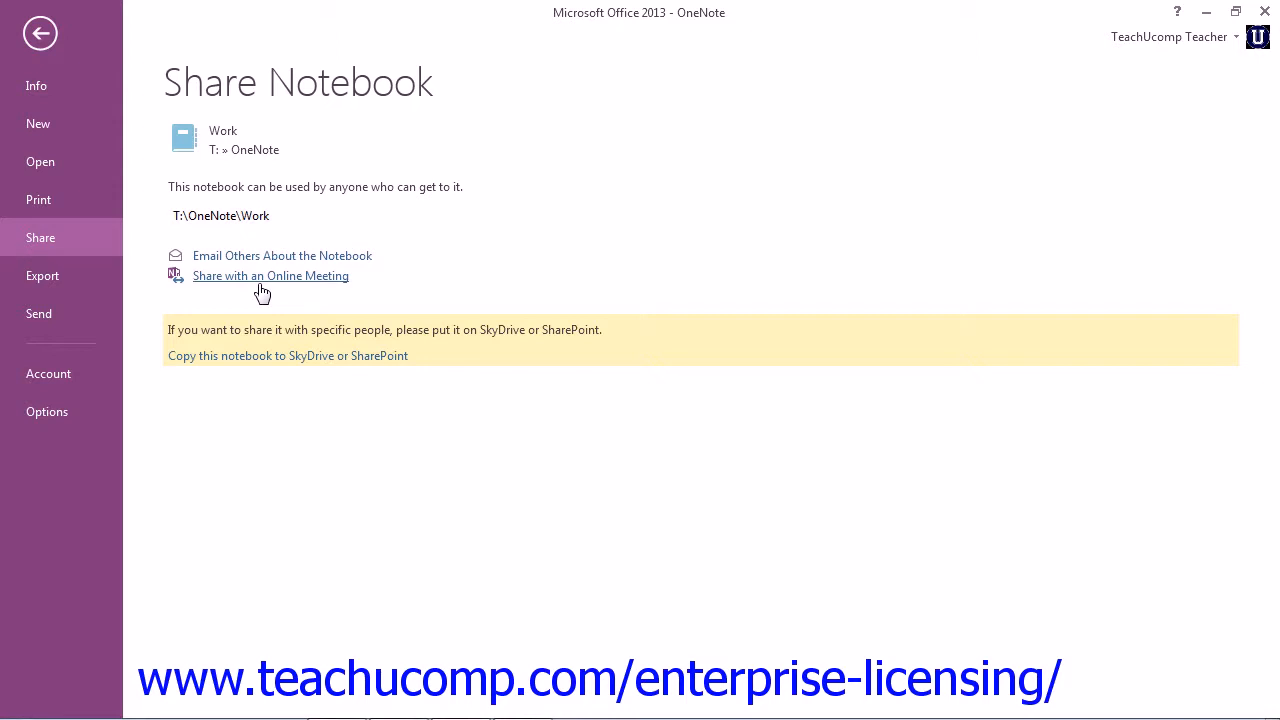
mouse_move(260, 292)
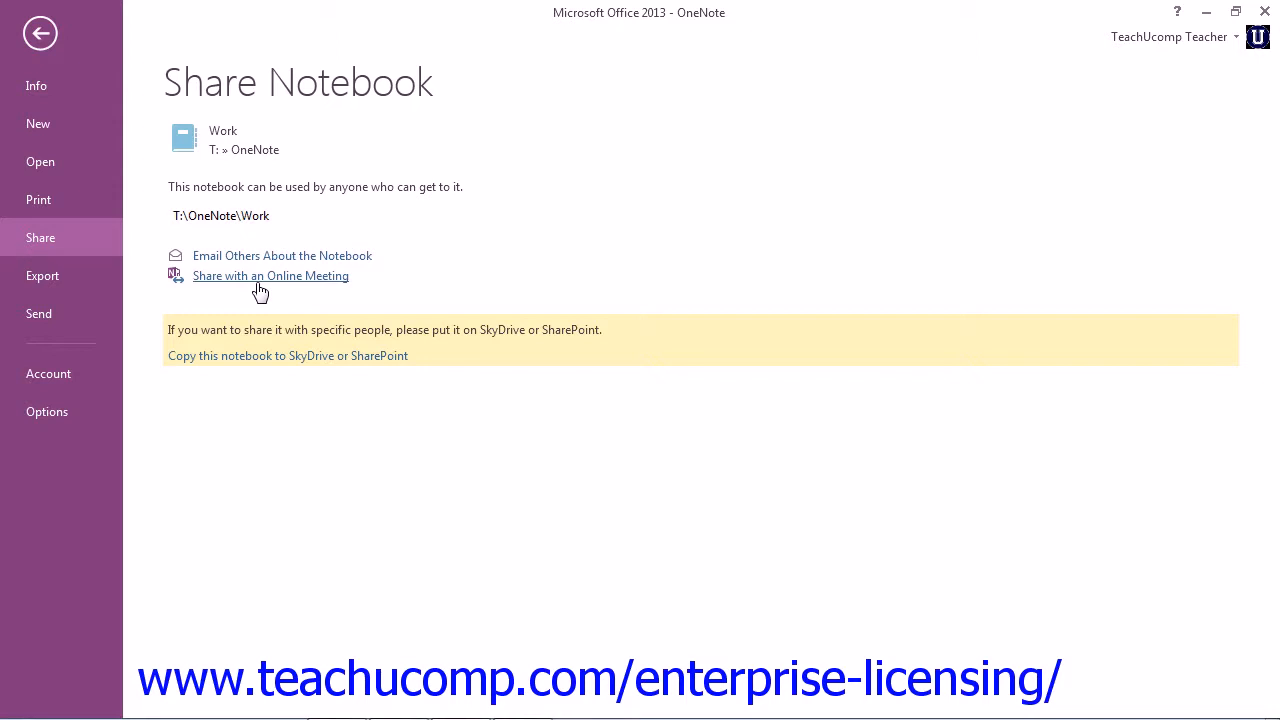
mouse_move(288, 304)
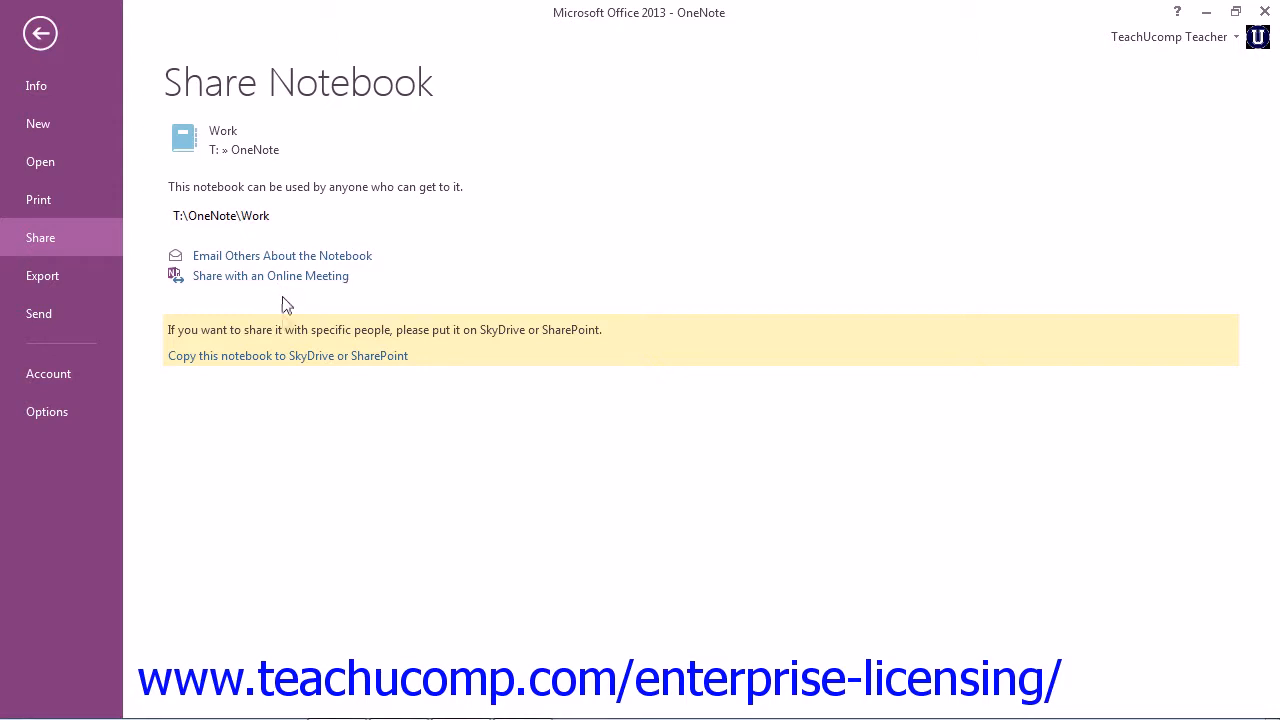
mouse_move(276, 356)
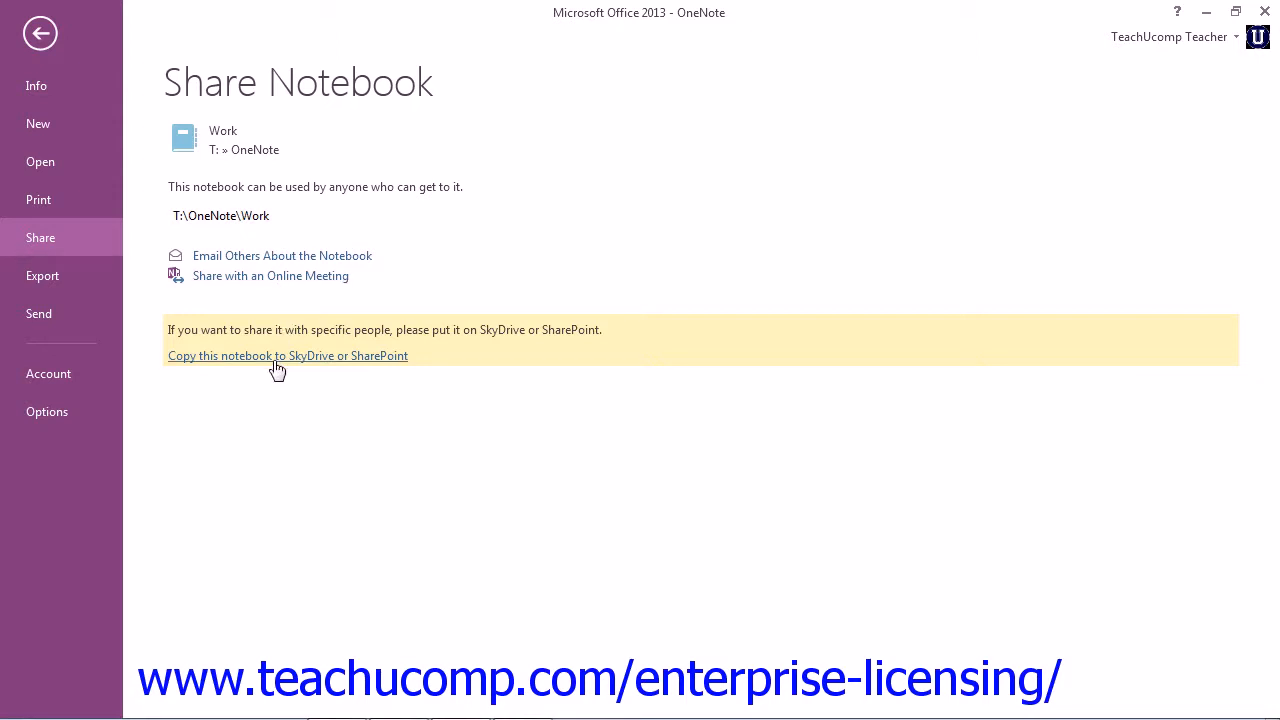